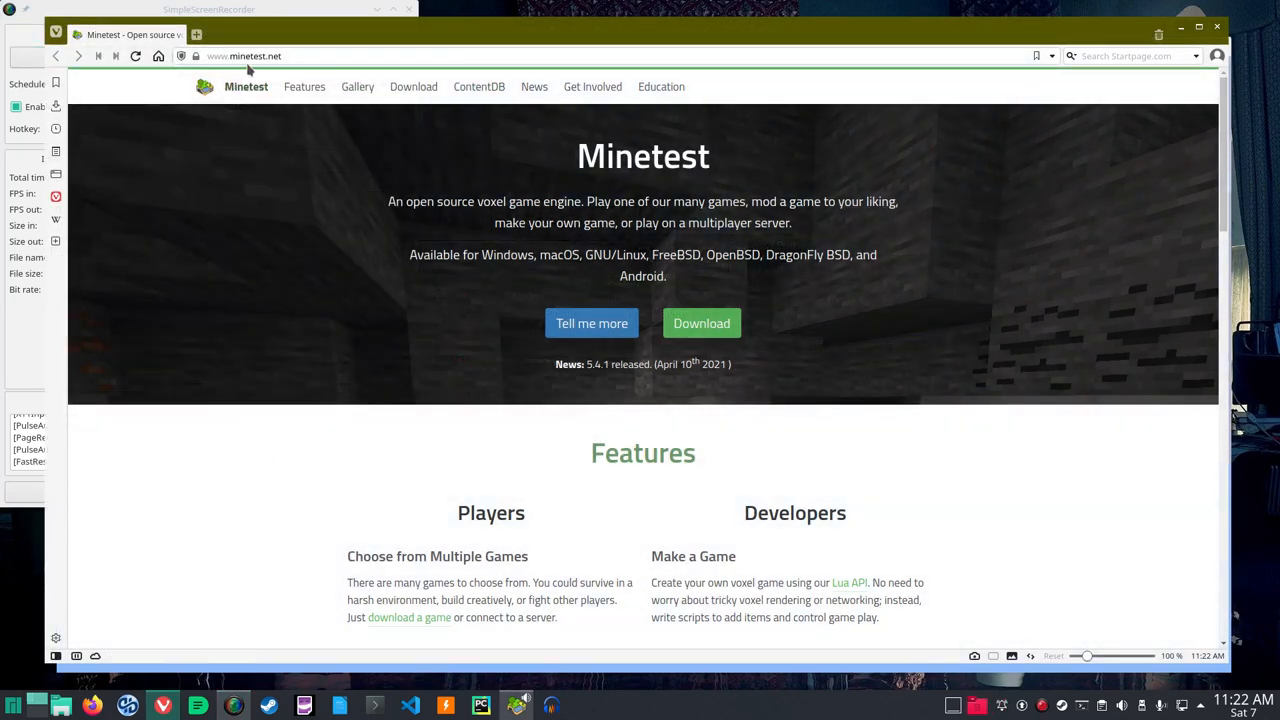
mouse_move(278, 72)
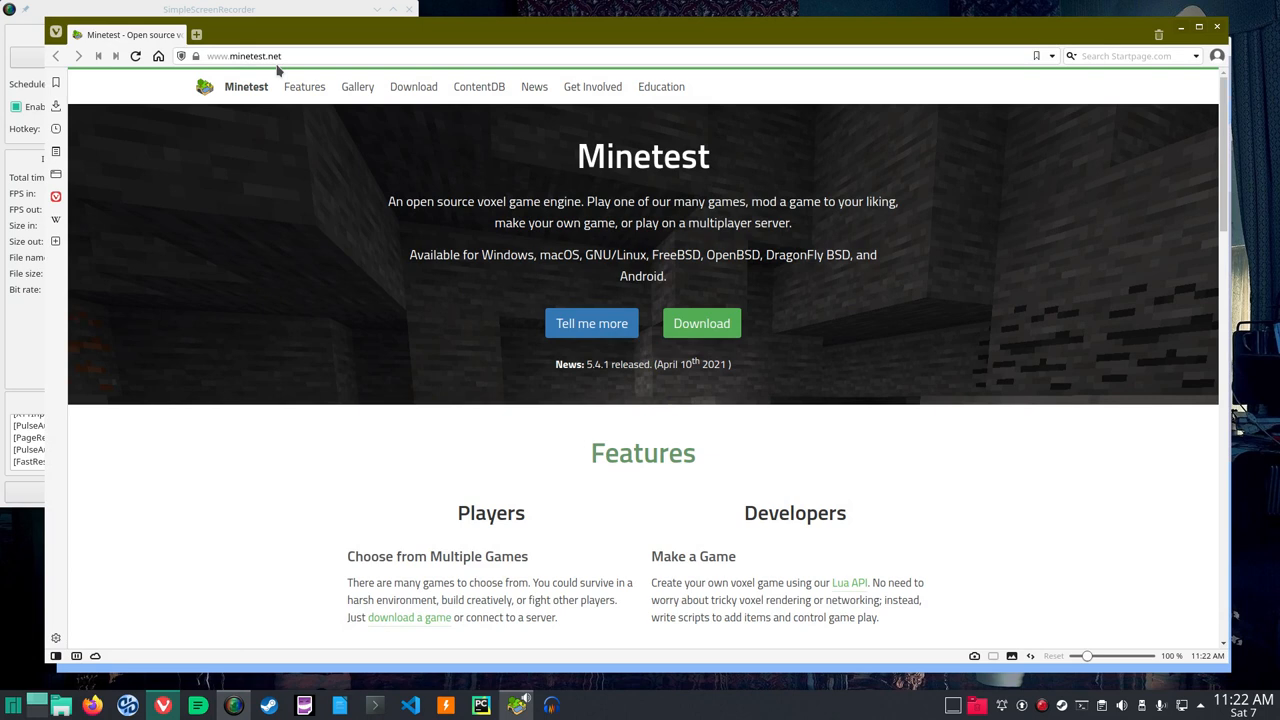
mouse_move(701, 323)
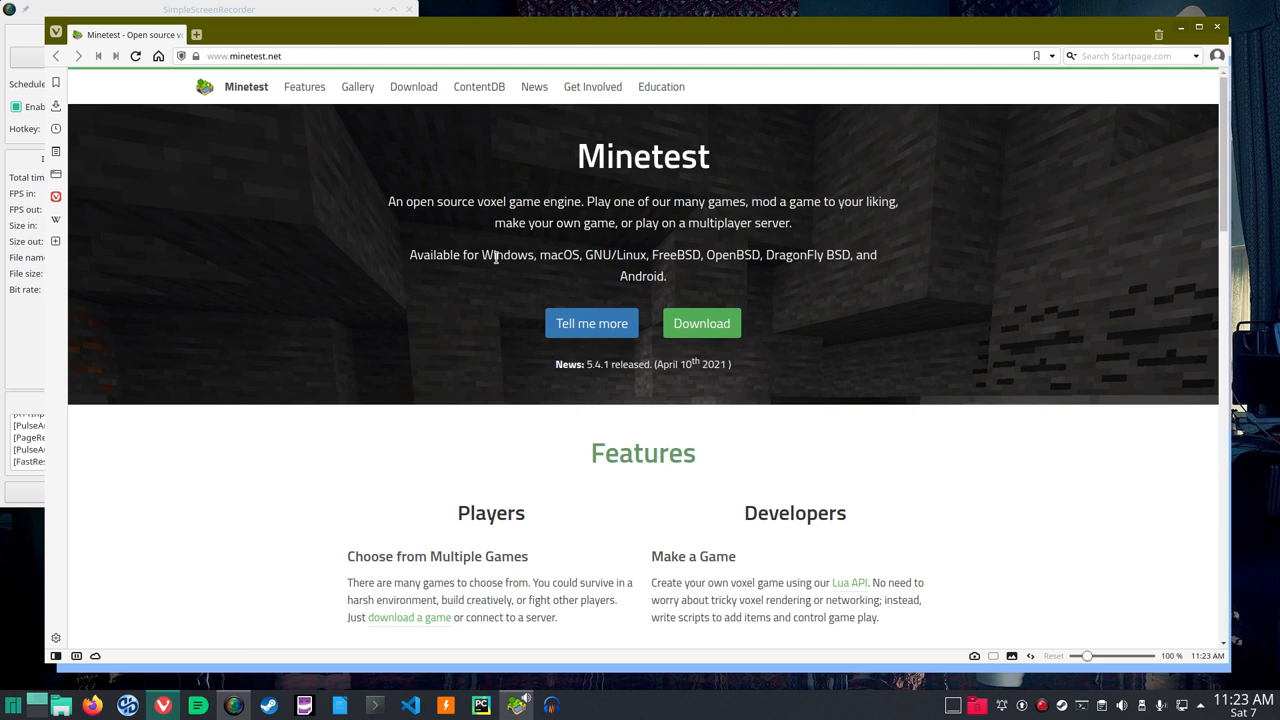
mouse_move(617, 262)
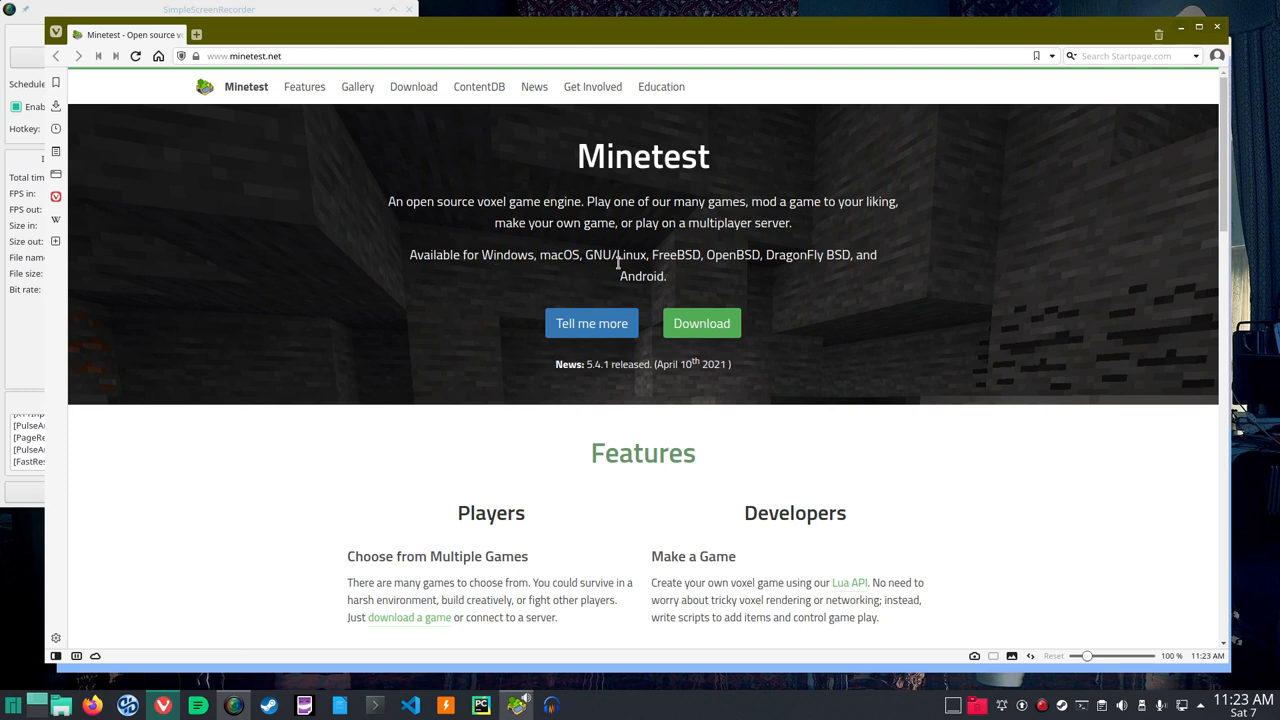
mouse_move(644, 296)
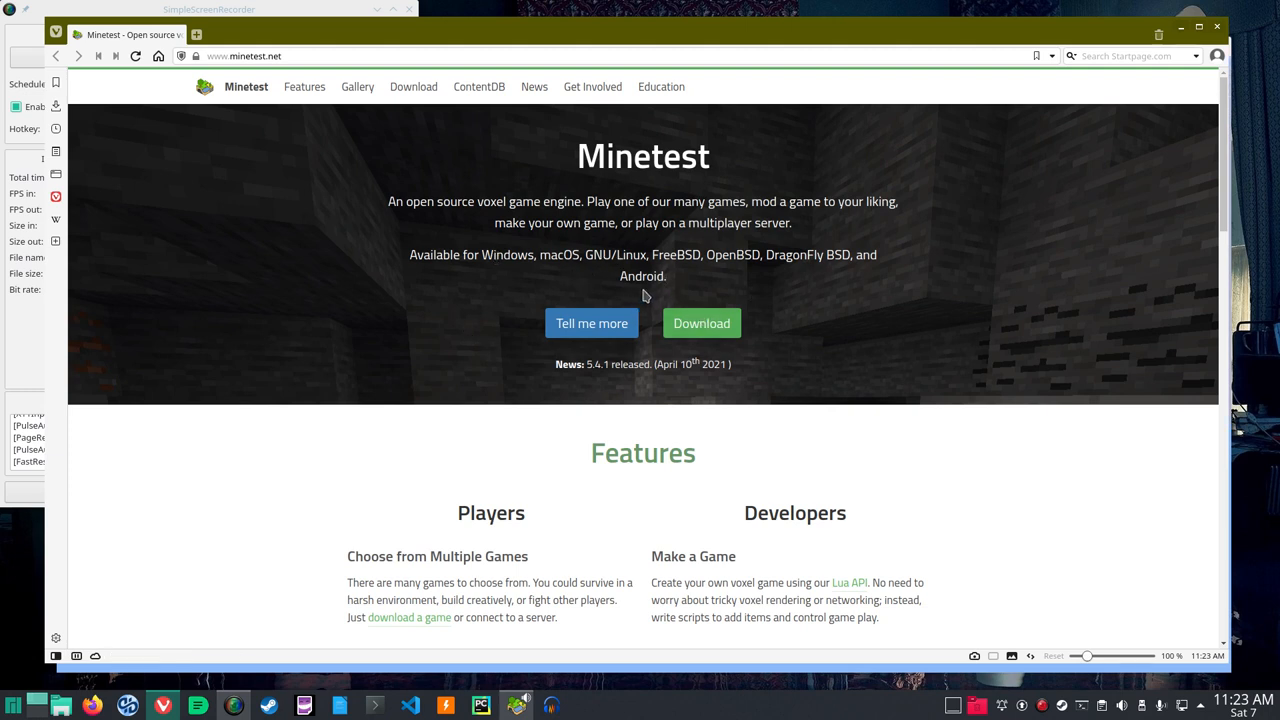
mouse_move(701, 323)
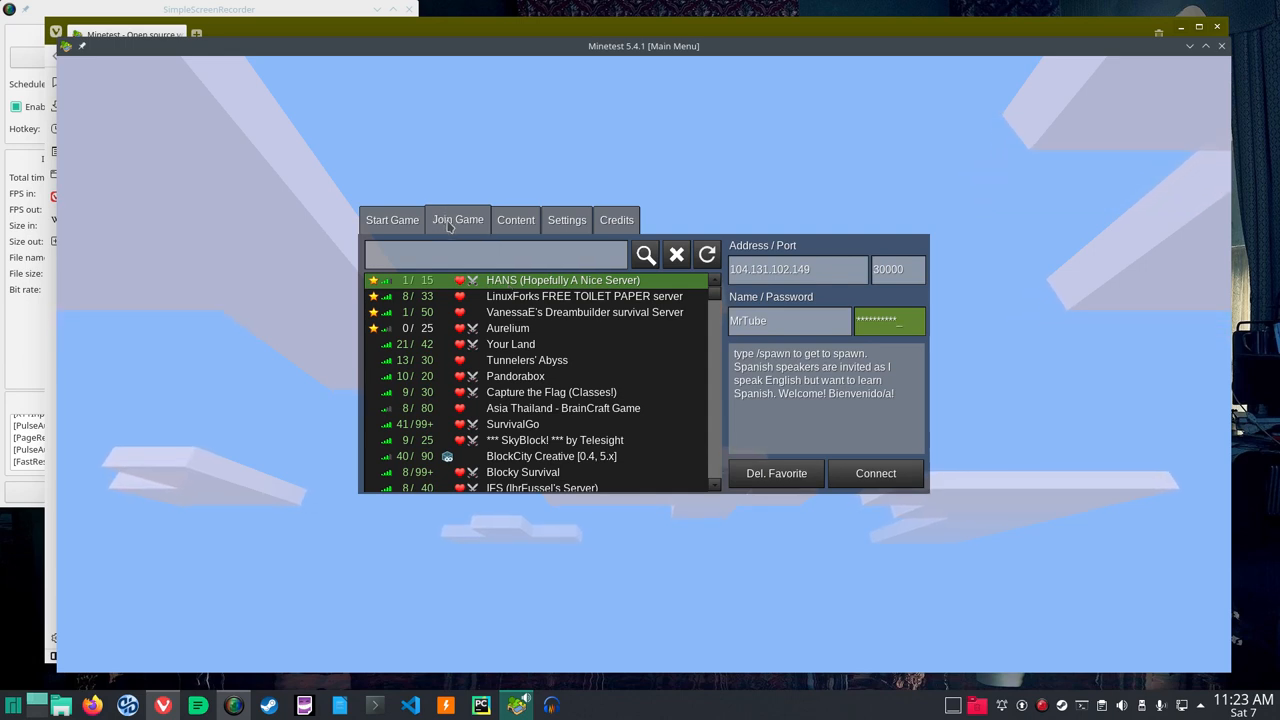
mouse_move(528, 228)
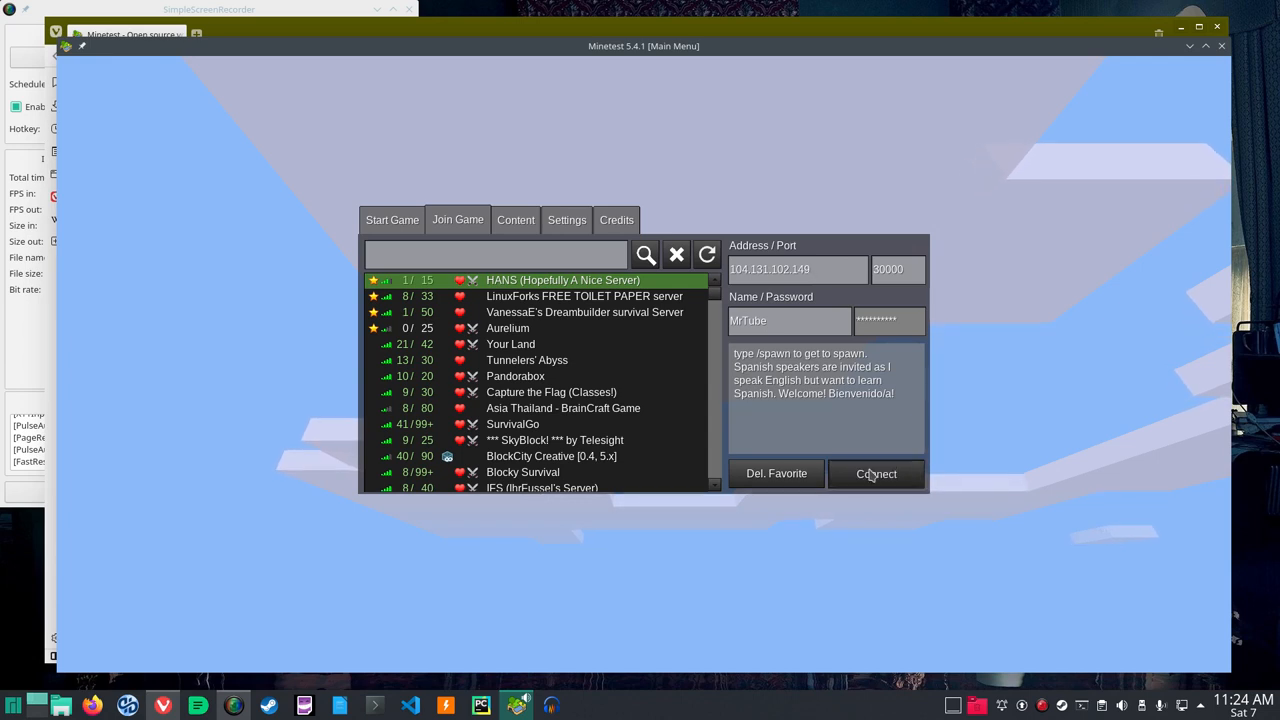
Connect to the HANS server, spawn in, then exit to the main menu from the pause menu
click(876, 474)
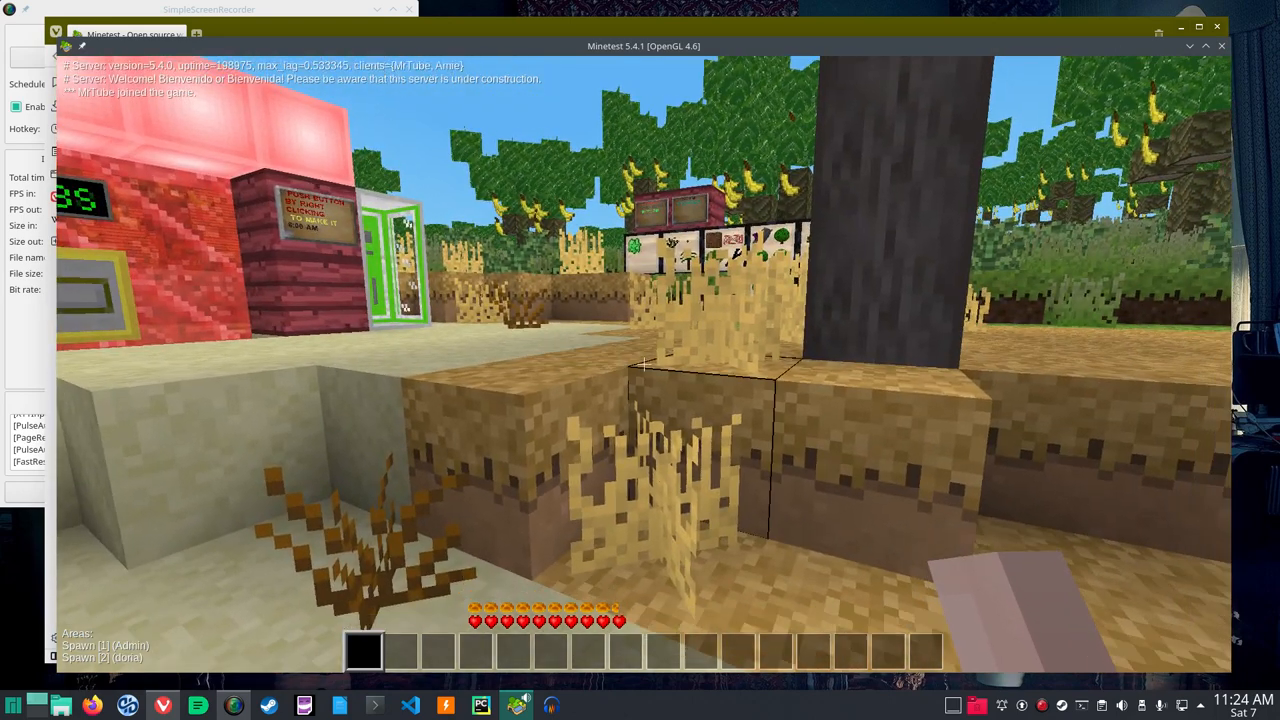
key(Escape)
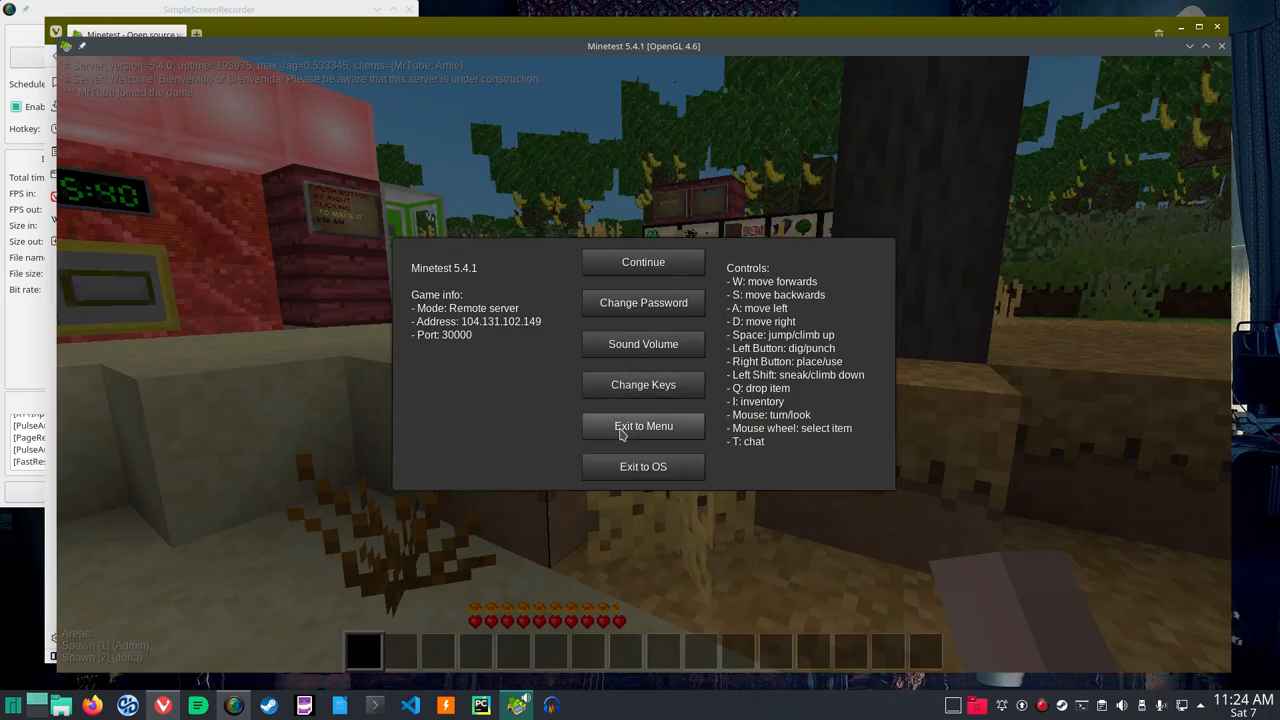
mouse_move(647, 444)
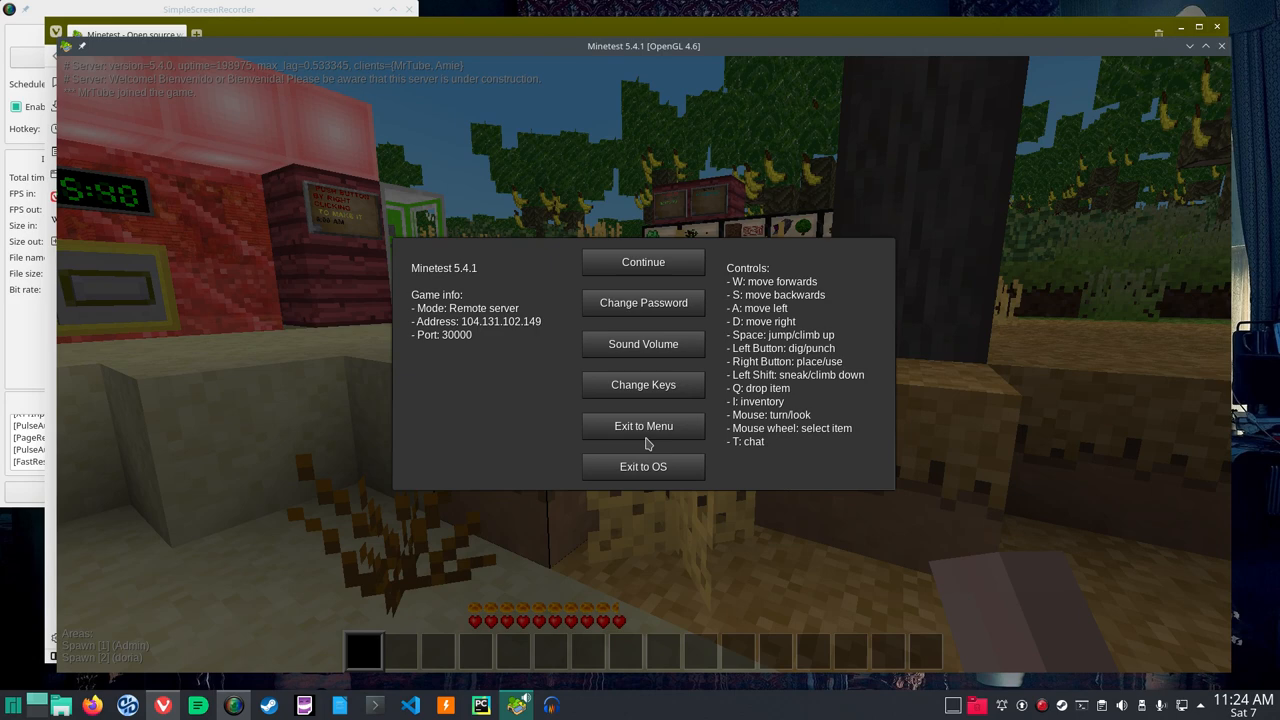
click(643, 426)
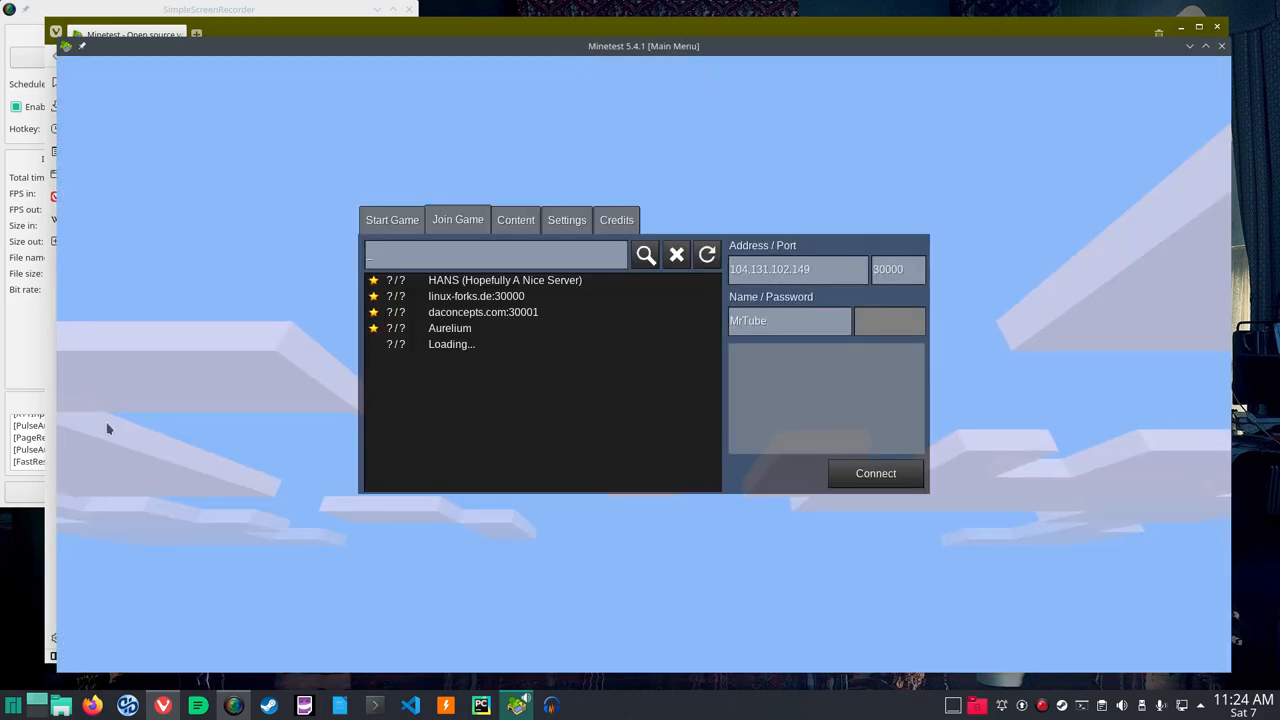